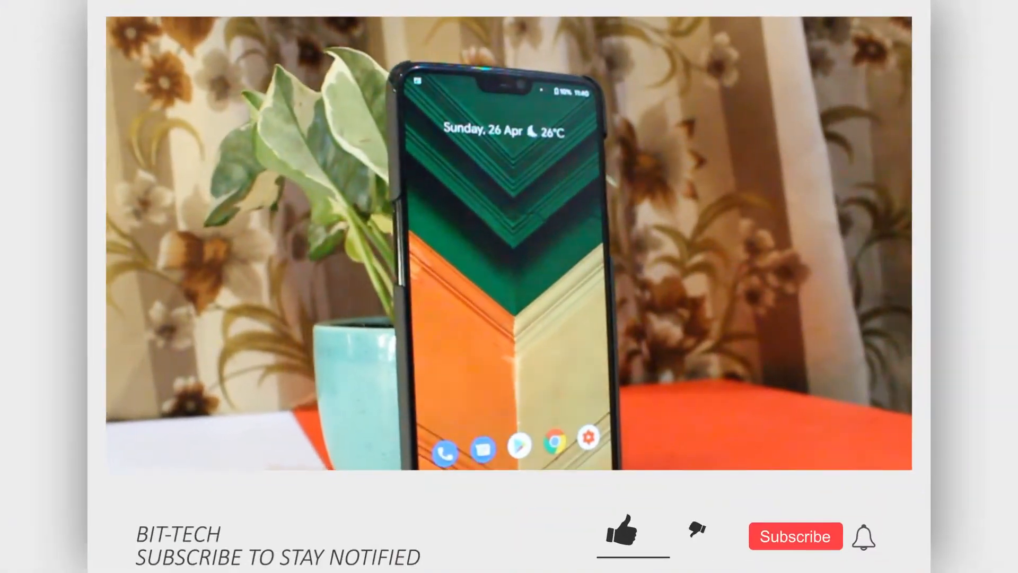
Step: Cut the OnePlus6Oxygen package zip from Downloads and move it into internal storage
{"action": "left_click", "coordinate": [621, 526]}
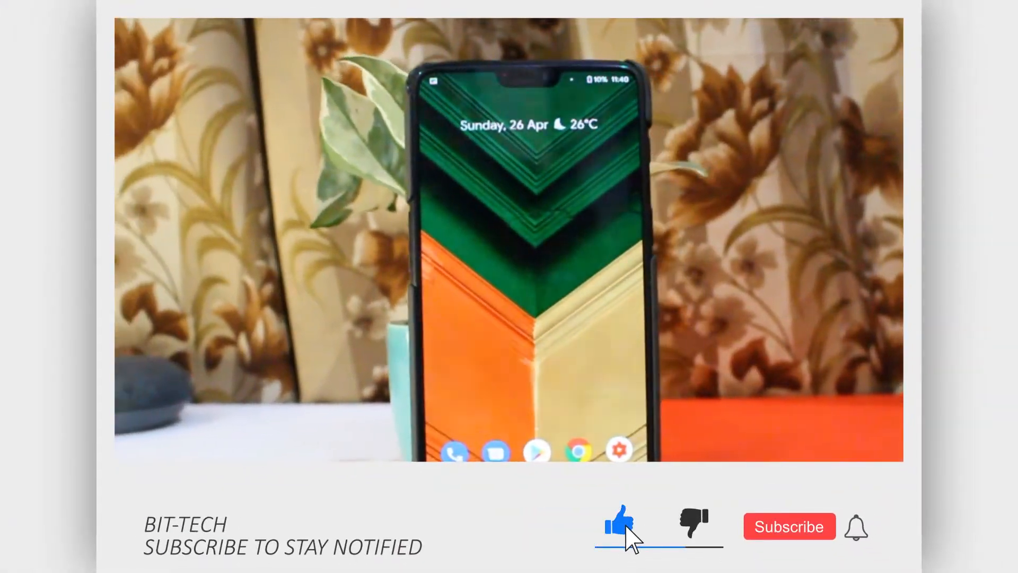
{"action": "left_click", "coordinate": [789, 526]}
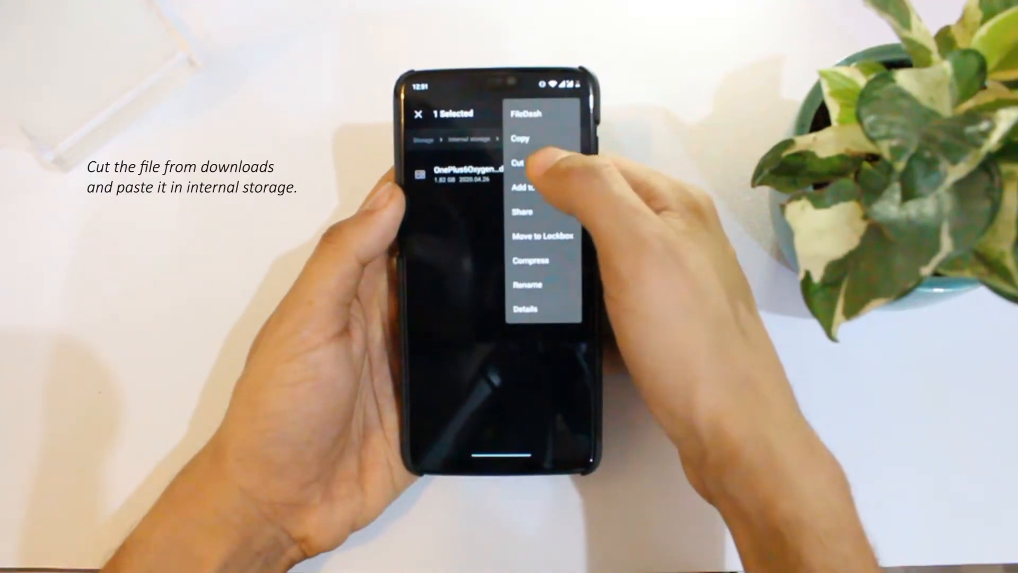
{"action": "left_click", "coordinate": [520, 161]}
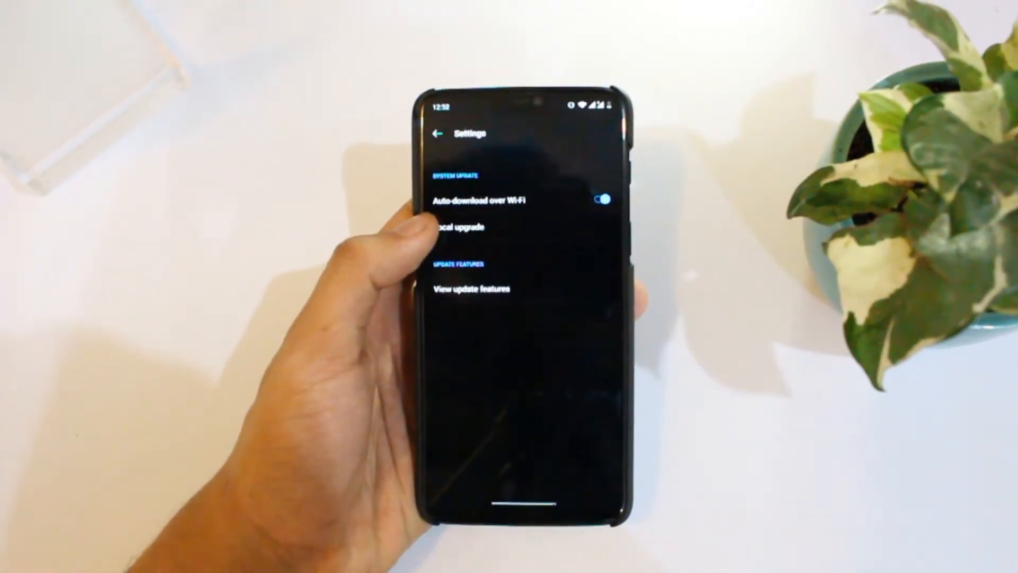
Step: Show the Local upgrade list with the 1.82 GB OnePlus 6 package ready to install
{"action": "left_click", "coordinate": [461, 226]}
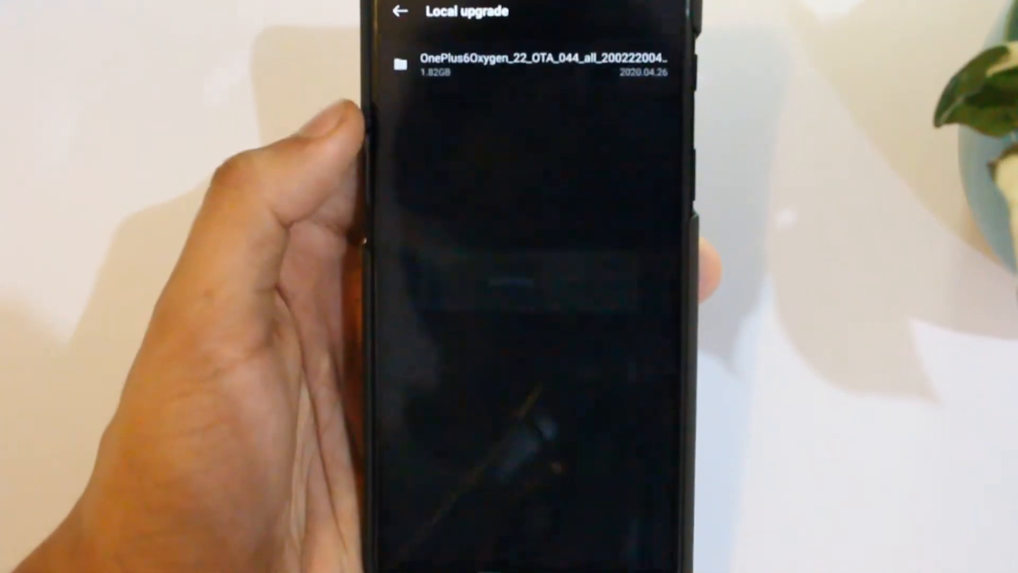